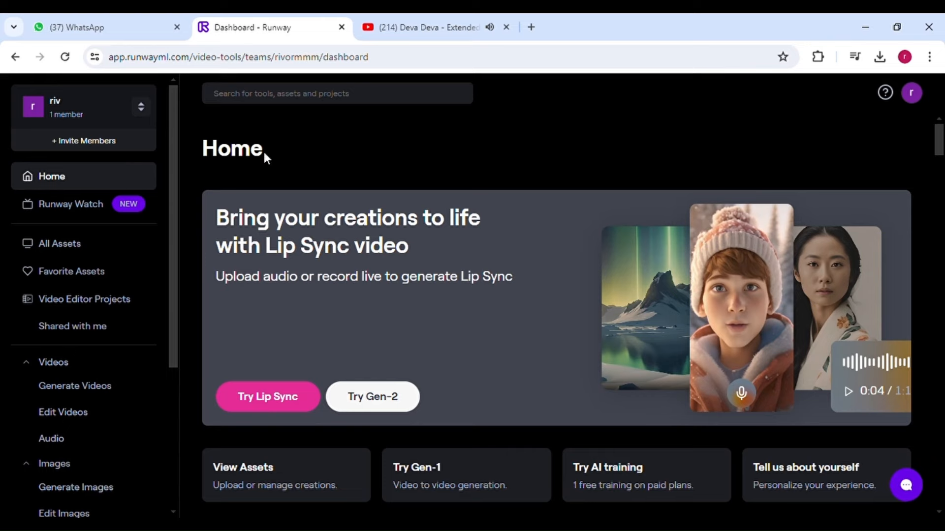
# Step: Scroll the Runway dashboard down to the AI Tools section
pyautogui.scroll(-3)
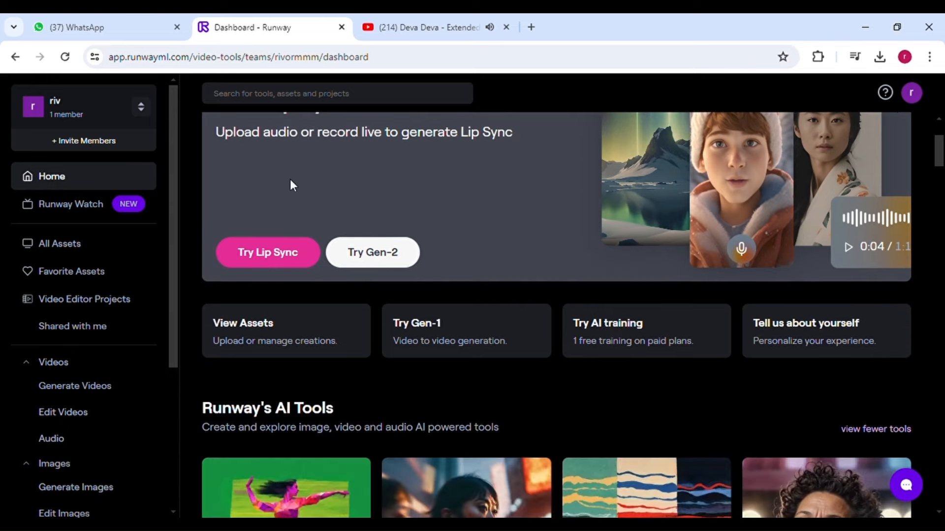
pyautogui.scroll(-3)
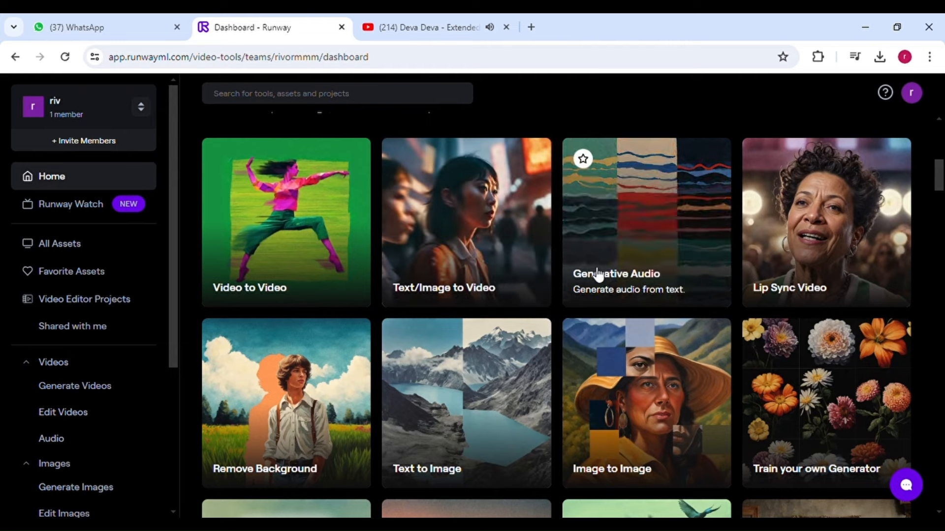
pyautogui.moveTo(532, 288)
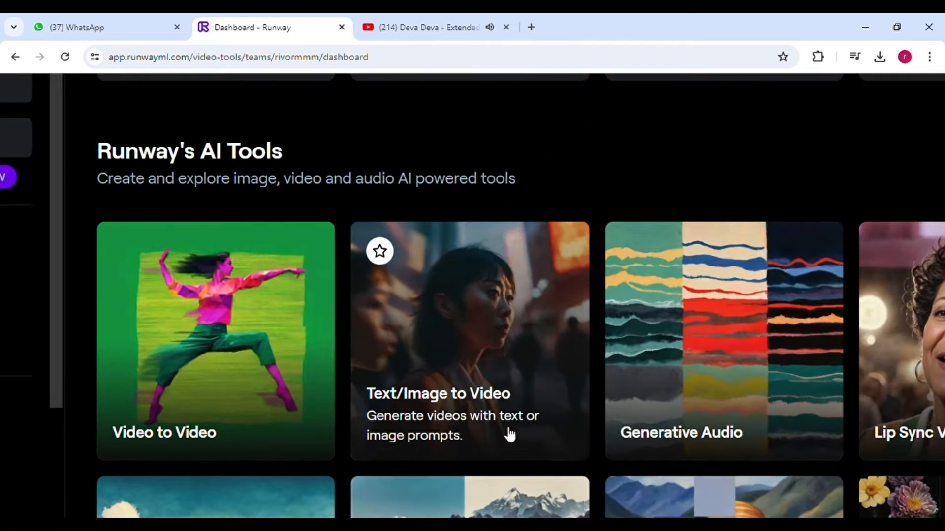
pyautogui.scroll(-3)
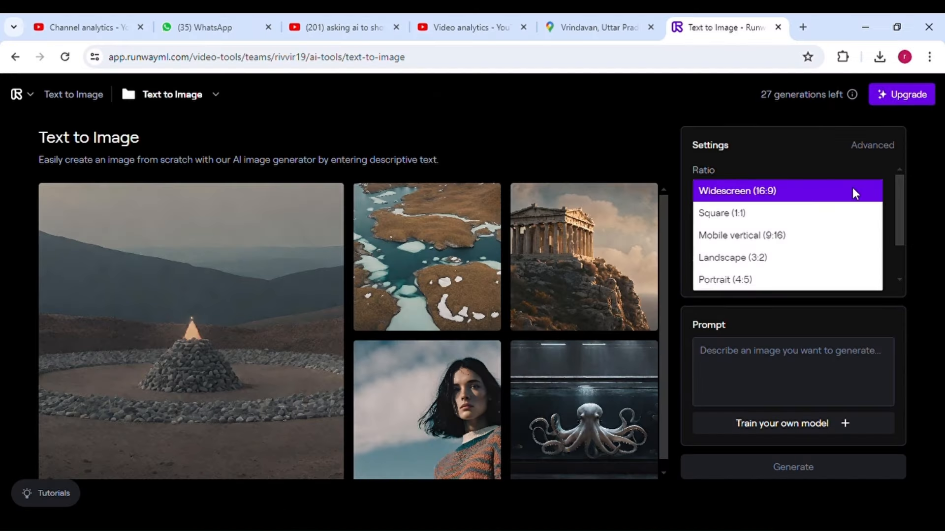
pyautogui.moveTo(809, 212)
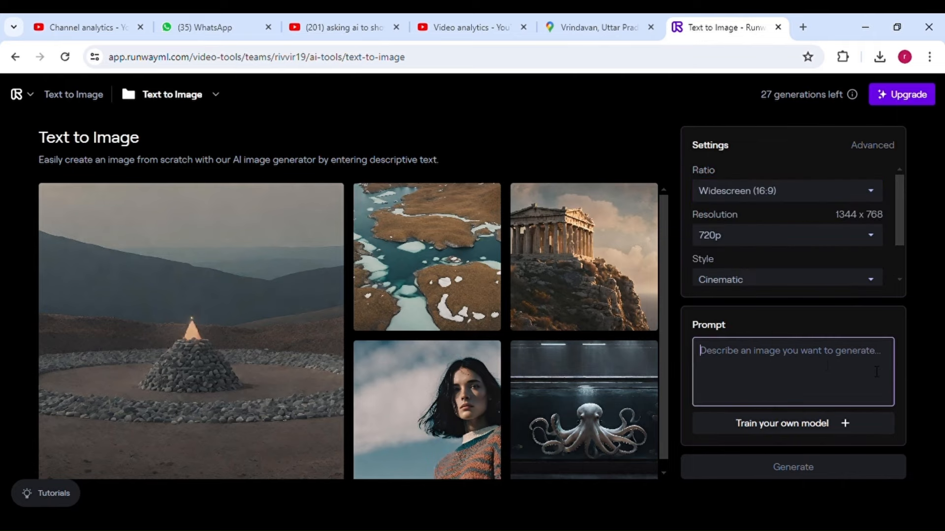
# Step: Enter the prompt 'an image of alien like scary creature from another planet in space, scary creature' and review the Style list, keeping Cinematic
pyautogui.write('an image of alie')
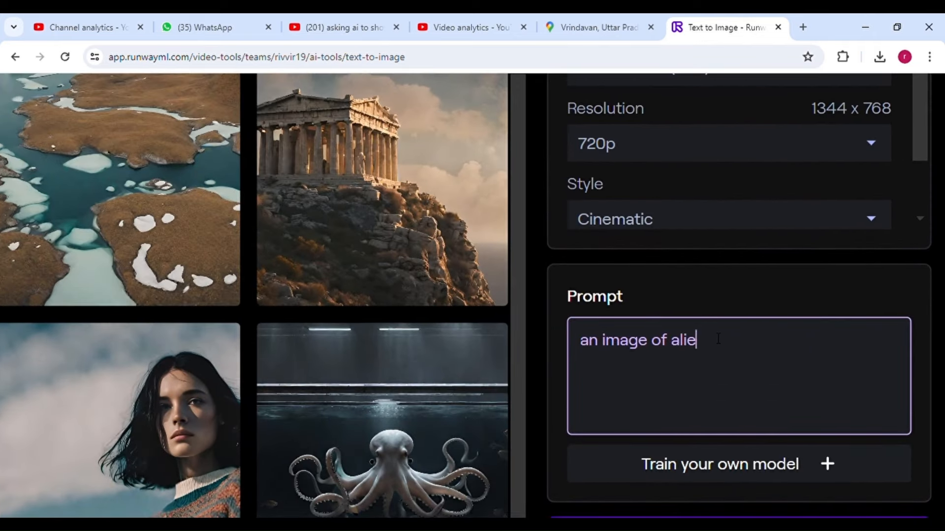
pyautogui.write('n like scary creature from another p')
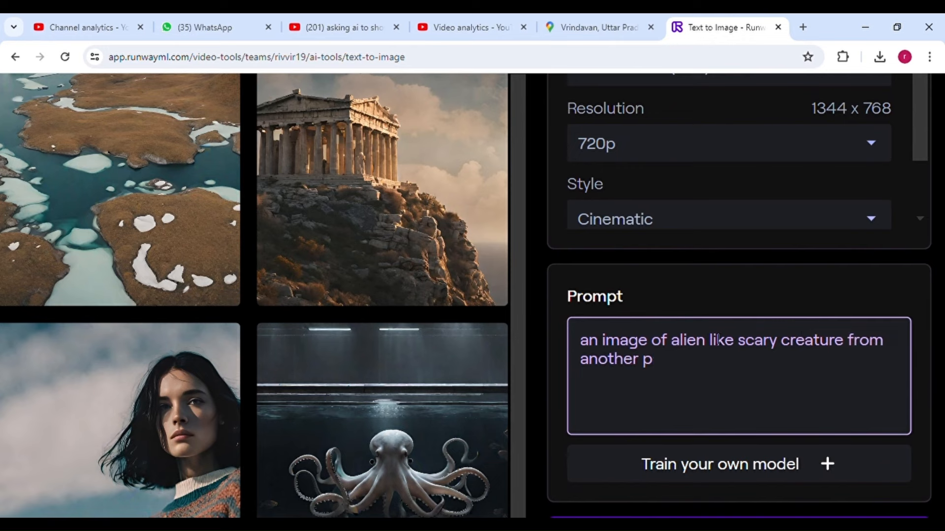
pyautogui.write('lanet in space, scary creature')
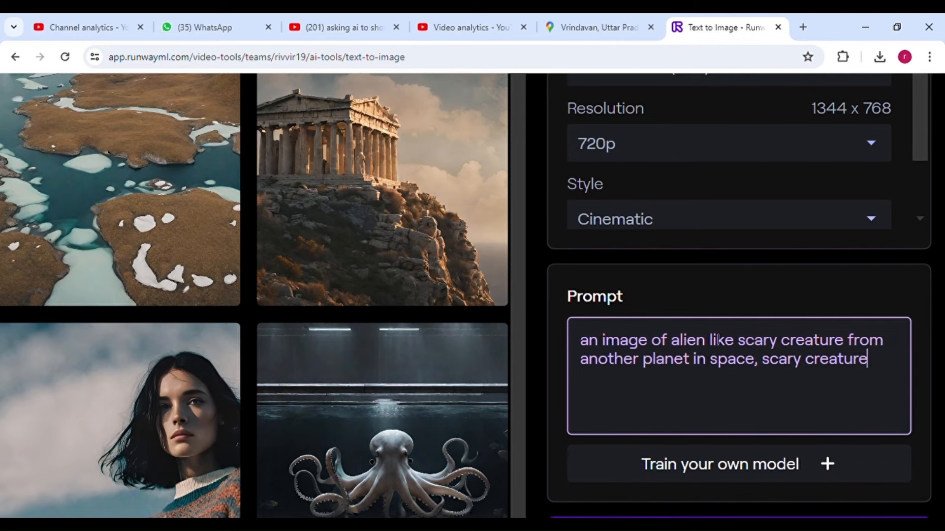
pyautogui.click(728, 218)
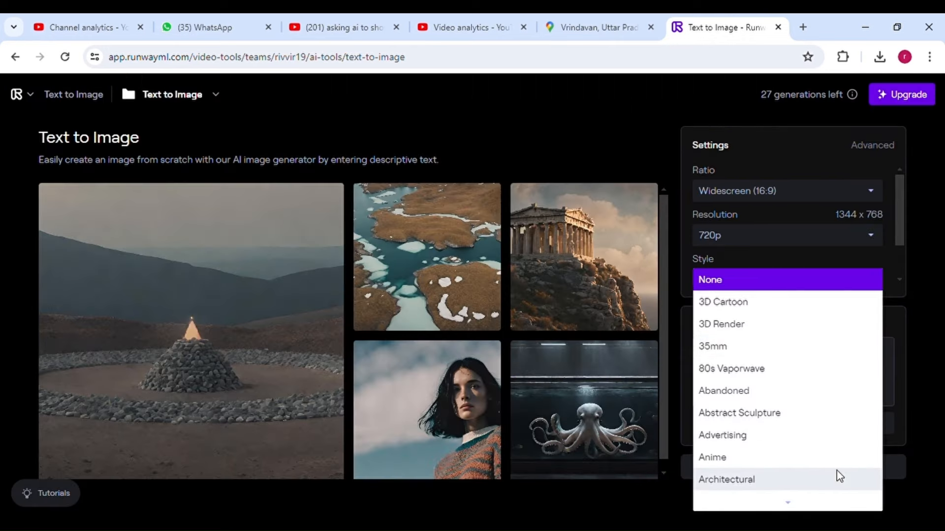
pyautogui.scroll(-3)
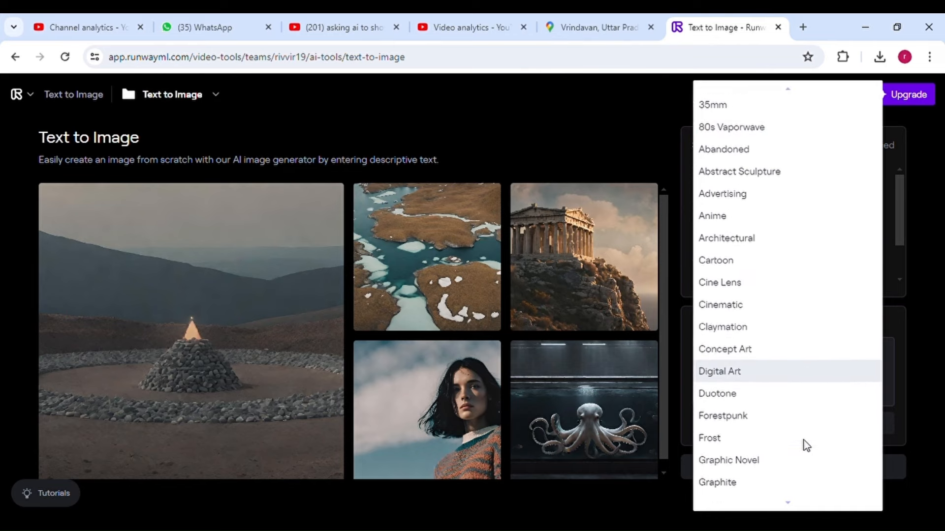
pyautogui.scroll(-3)
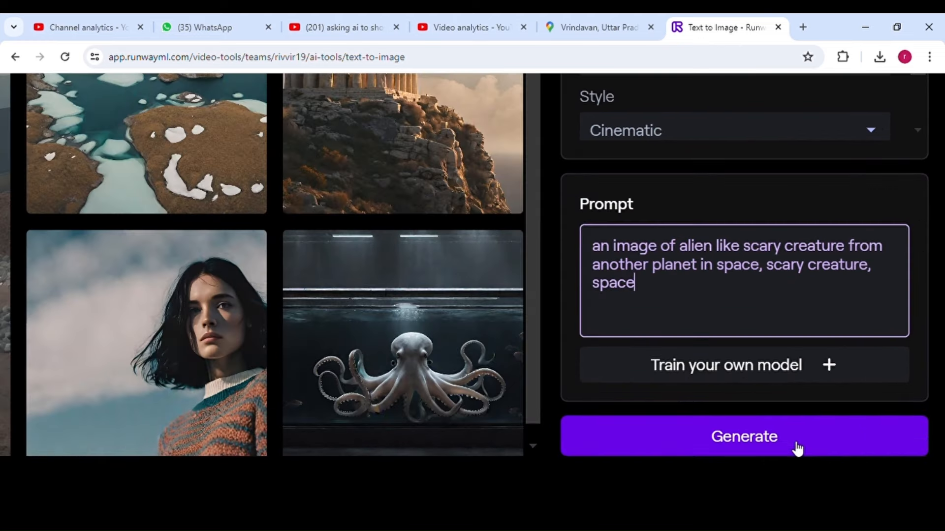
# Step: Generate the four alien images, enlarge the first, view the next, and open its more-actions menu
pyautogui.click(744, 437)
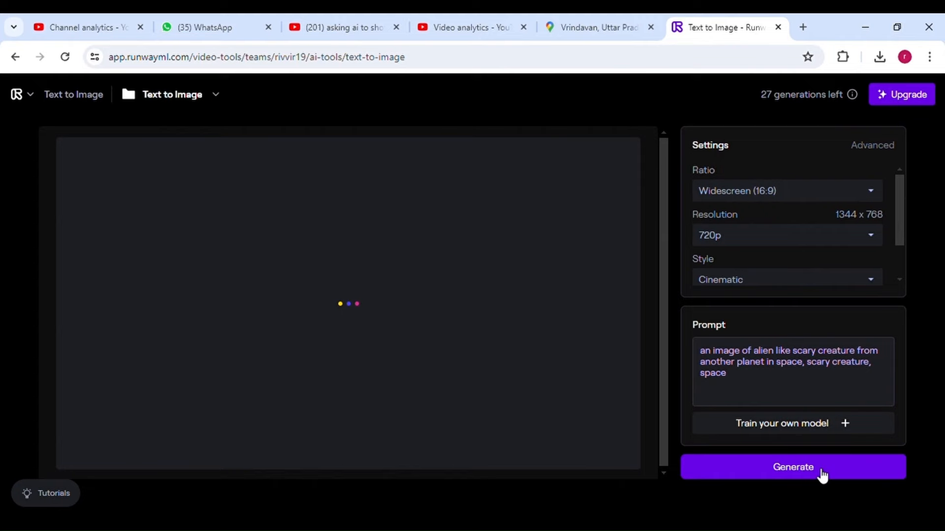
pyautogui.click(792, 467)
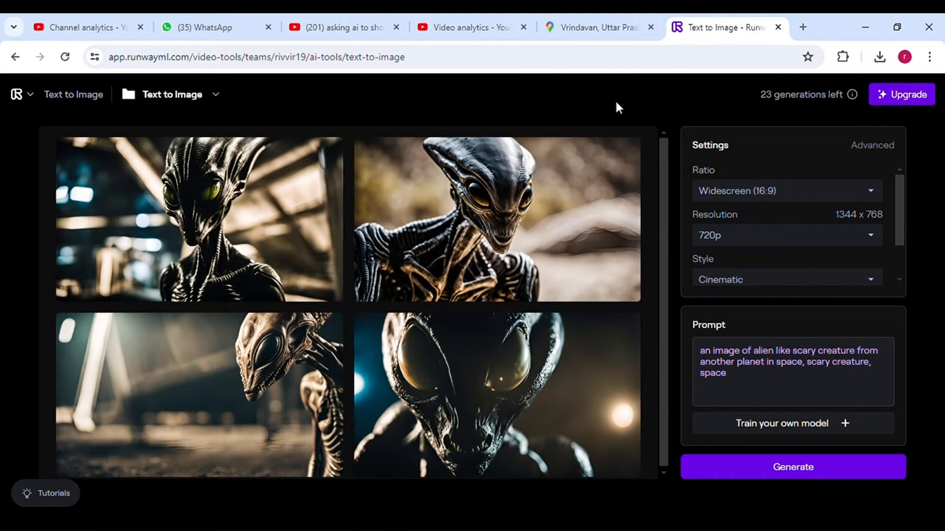
pyautogui.moveTo(352, 106)
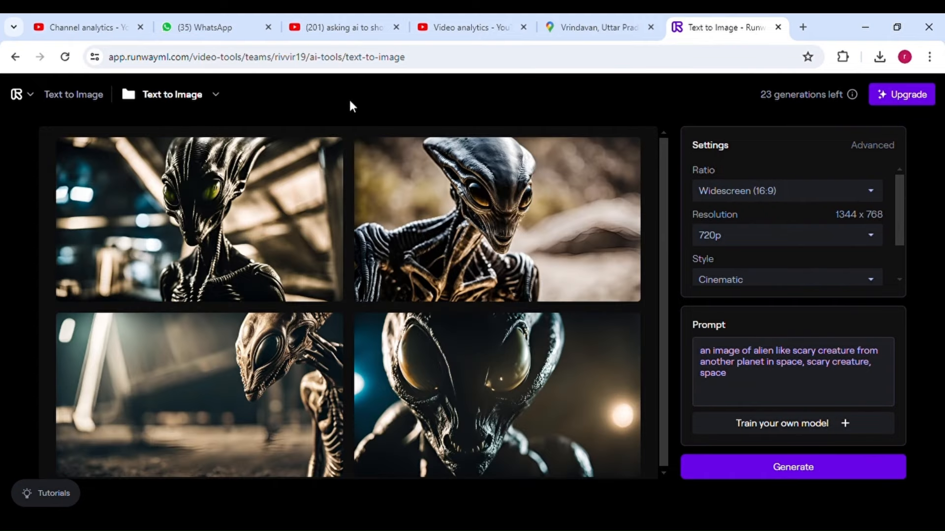
pyautogui.click(193, 218)
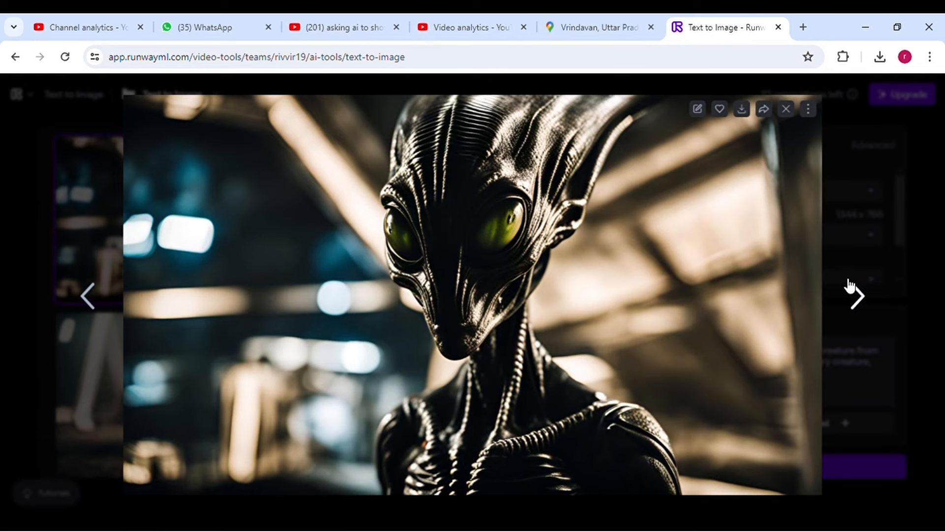
pyautogui.click(854, 297)
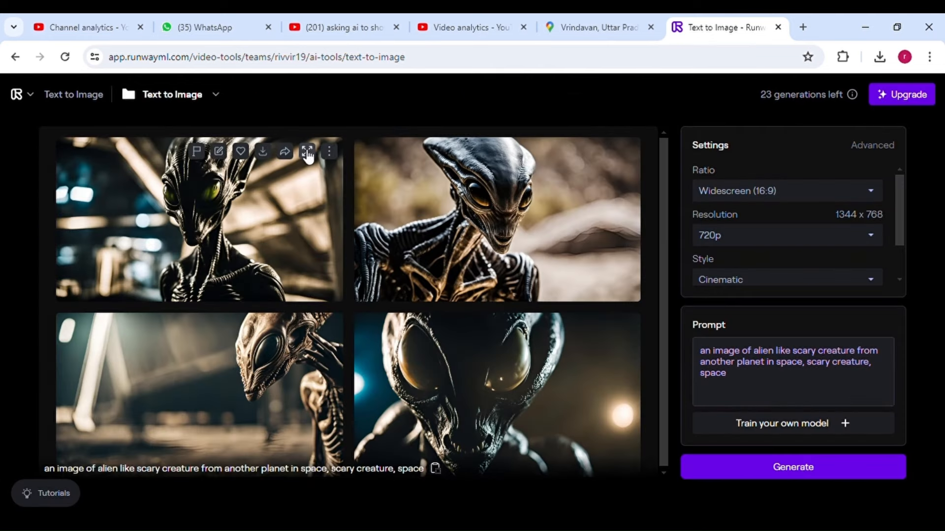
pyautogui.click(327, 152)
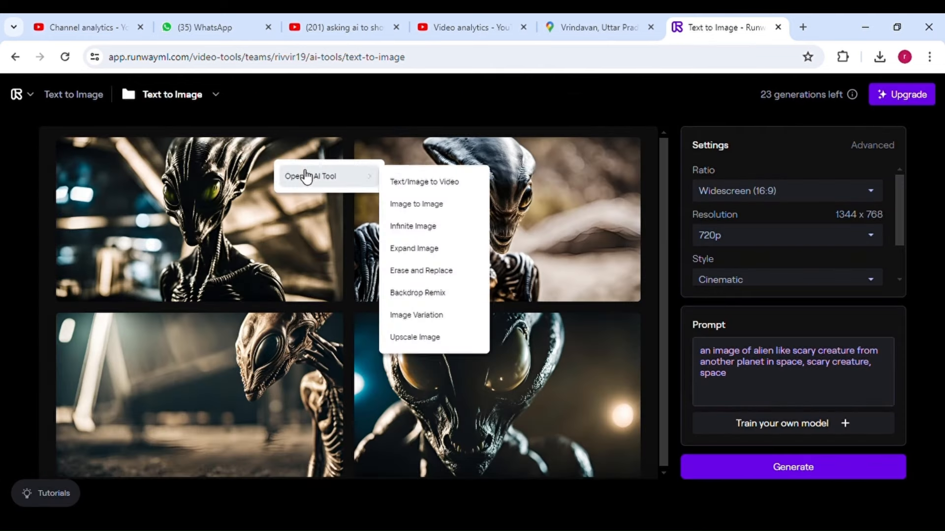
pyautogui.moveTo(413, 230)
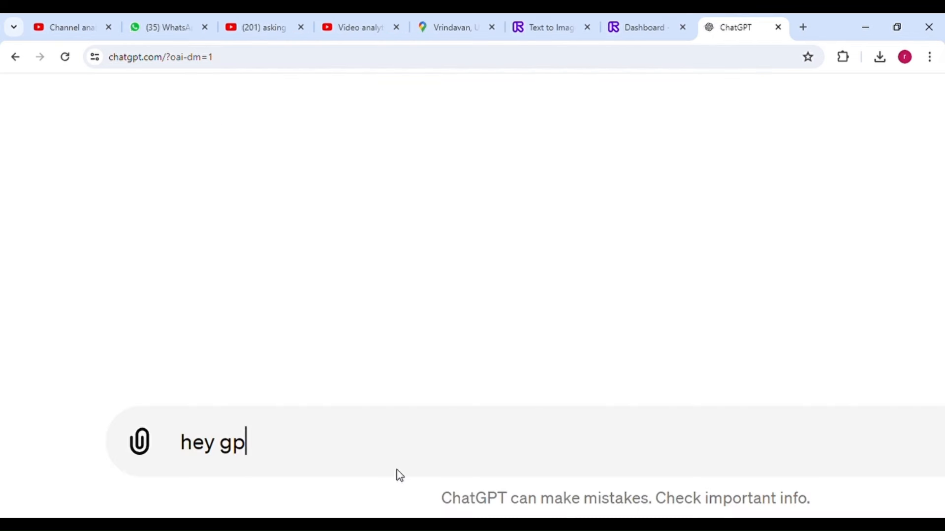
# Step: Send the scary-alien request to ChatGPT, select the Ancient Guardians description, and return to Runway
pyautogui.press('Enter')
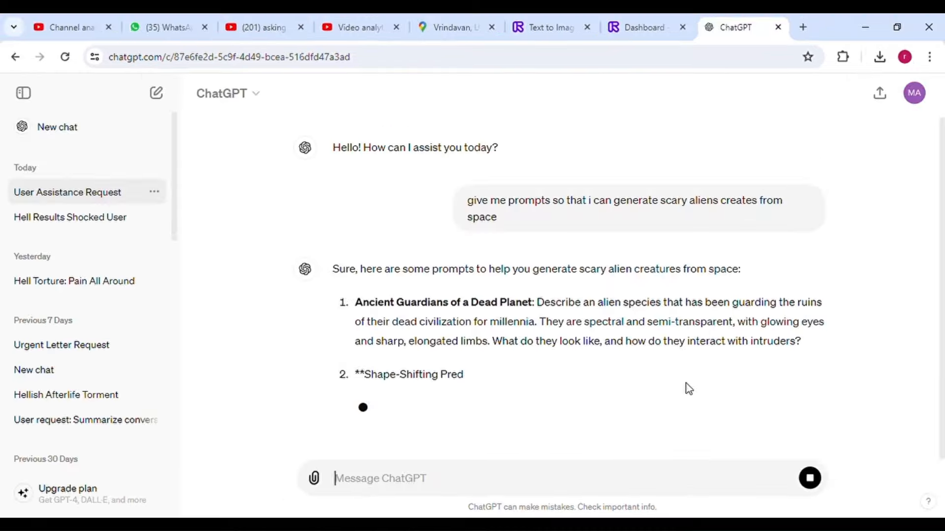
pyautogui.moveTo(406, 214); pyautogui.dragTo(667, 275)
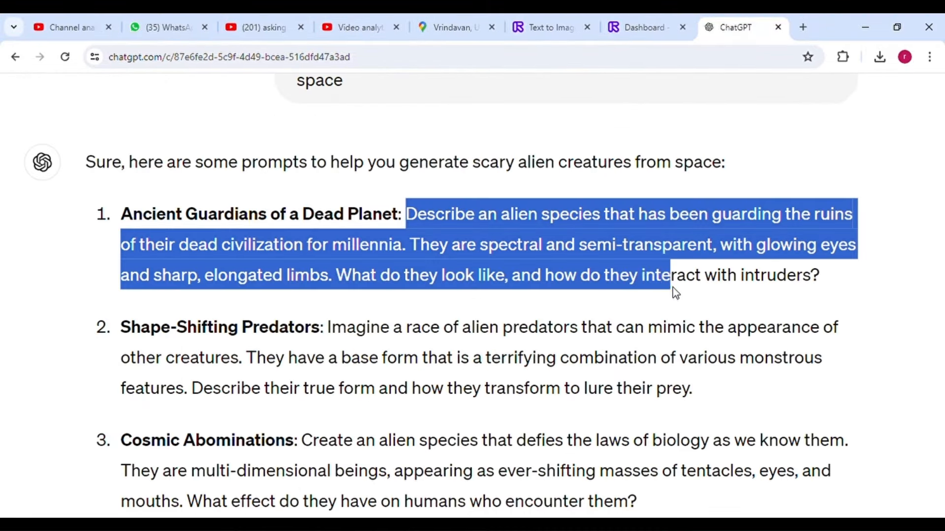
pyautogui.click(550, 28)
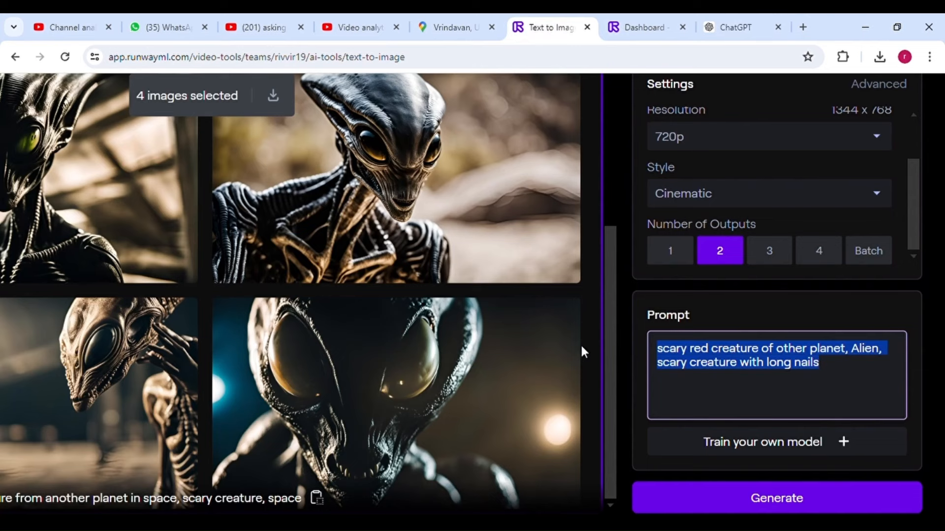
# Step: Paste the Ancient Guardians description, set outputs to 4, generate, and browse the resulting images
pyautogui.write('Describe an alien species that has been guarding the ruins of their dead civilization for millennia. They are spectral and semi-transparent, with glowing eyes and sharp, elongated limbs.')
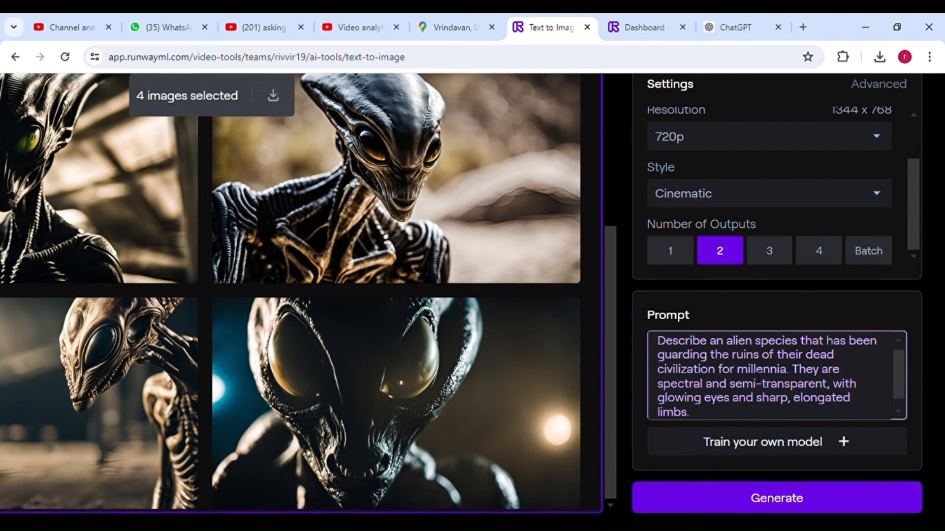
pyautogui.click(819, 251)
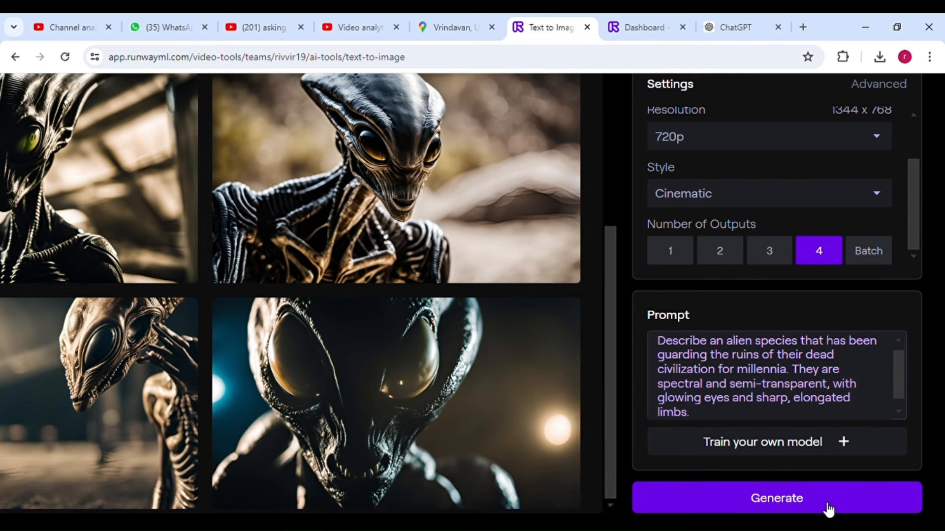
pyautogui.click(776, 498)
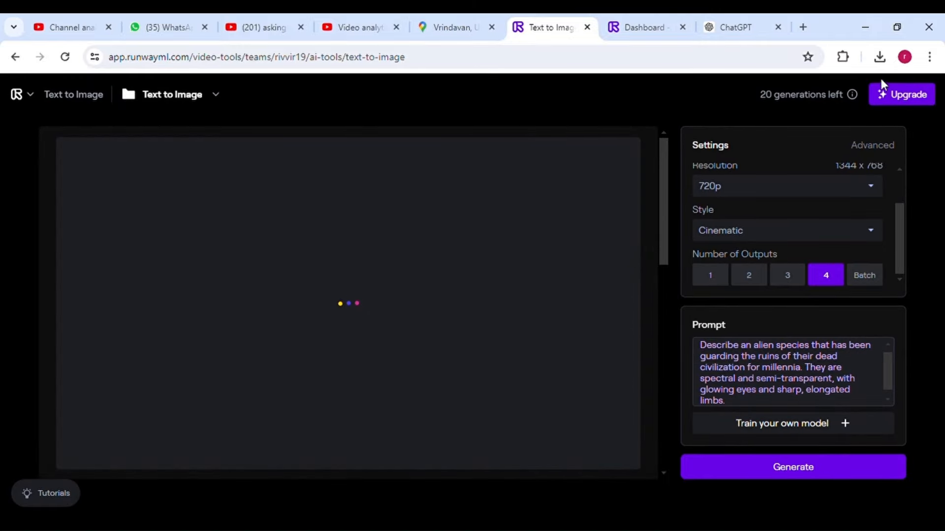
pyautogui.click(792, 467)
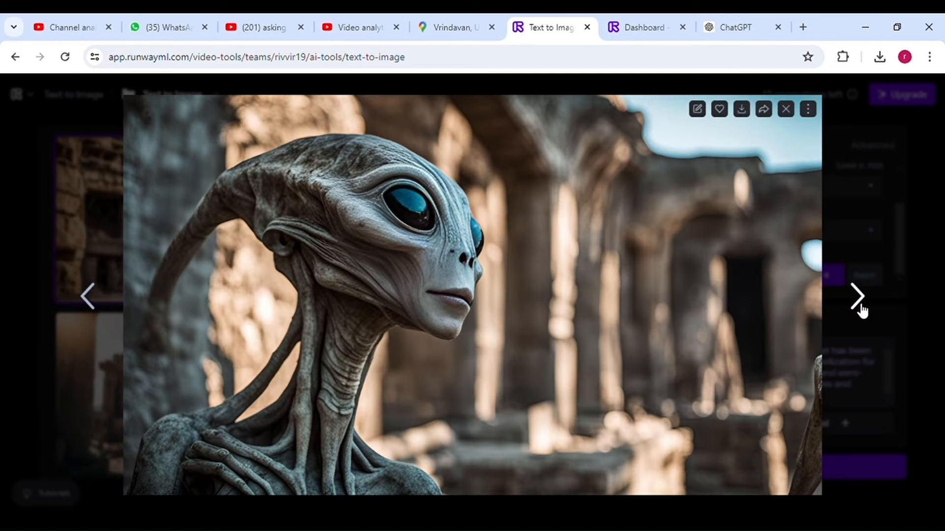
pyautogui.click(858, 297)
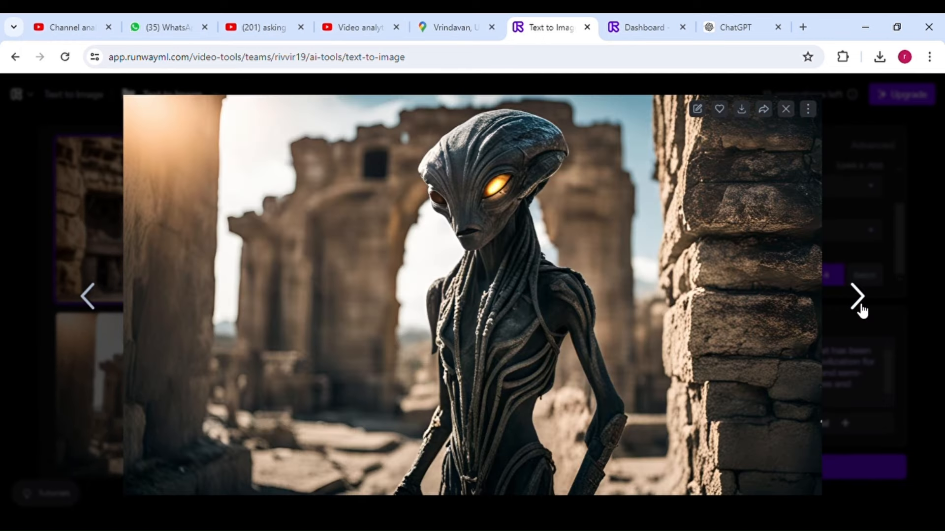
pyautogui.click(856, 297)
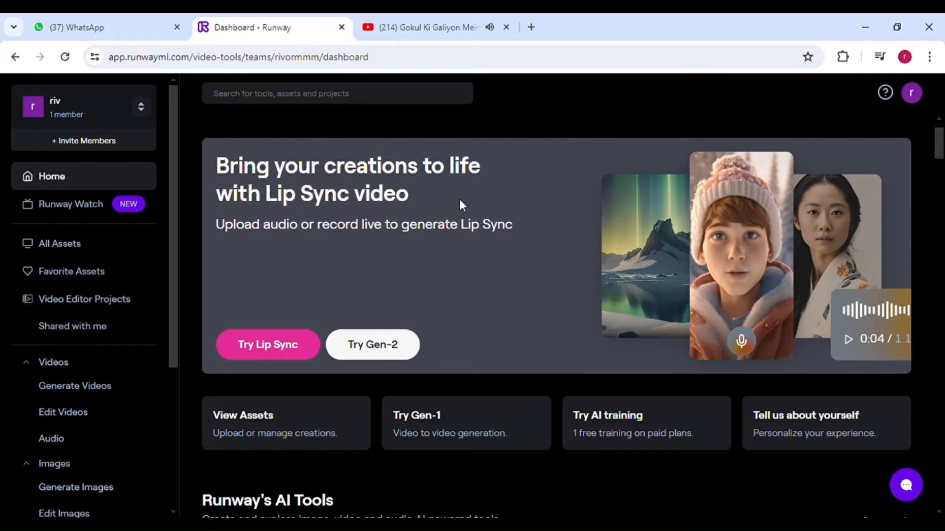
# Step: Describe the alien among ruins, add a slight camera pan, and start the 4s Gen-2 video
pyautogui.scroll(-3)
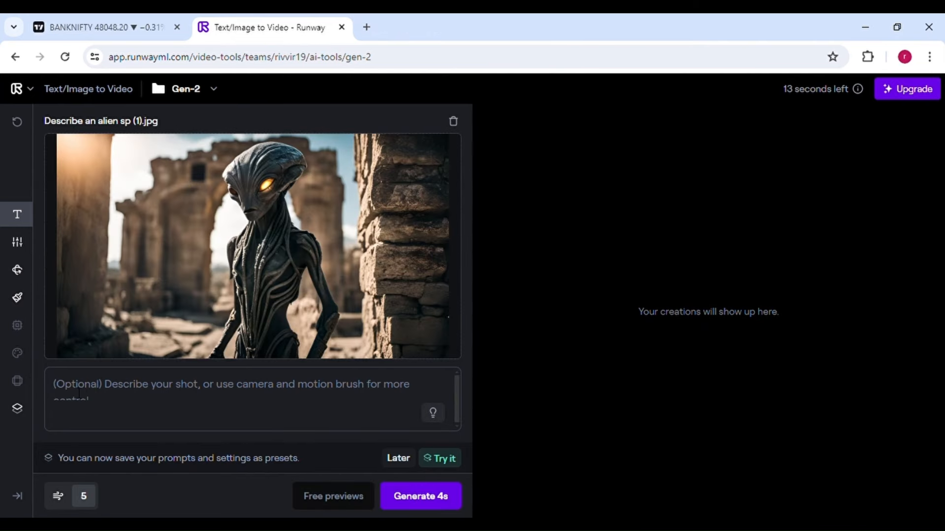
pyautogui.write('an alien in abo')
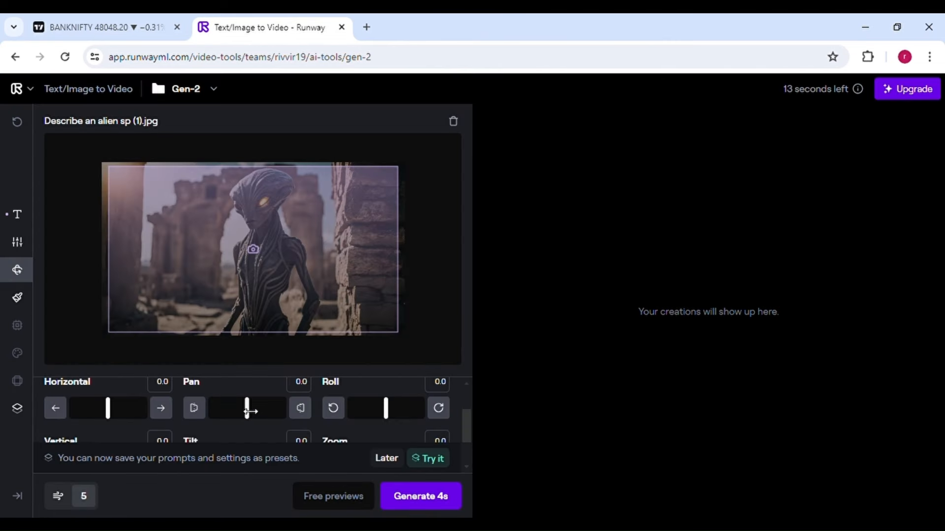
pyautogui.moveTo(247, 407); pyautogui.dragTo(244, 408)
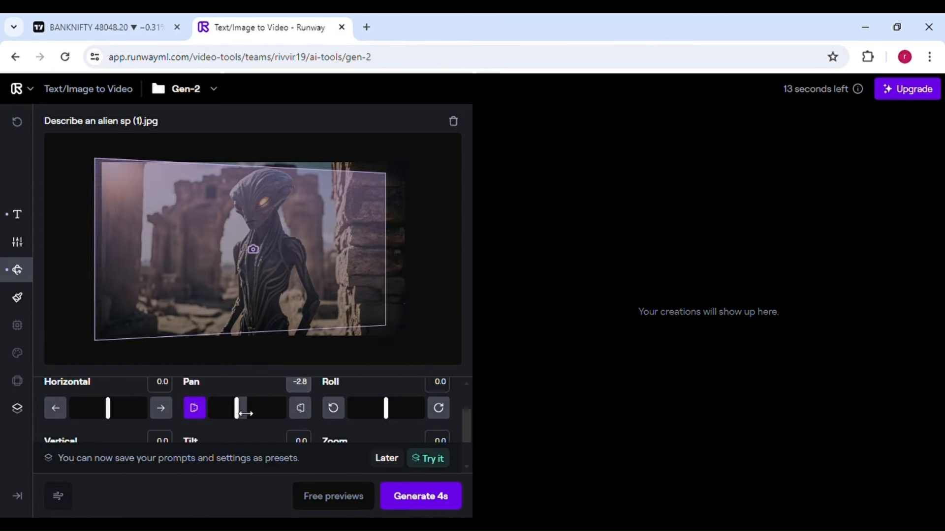
pyautogui.scroll(-3)
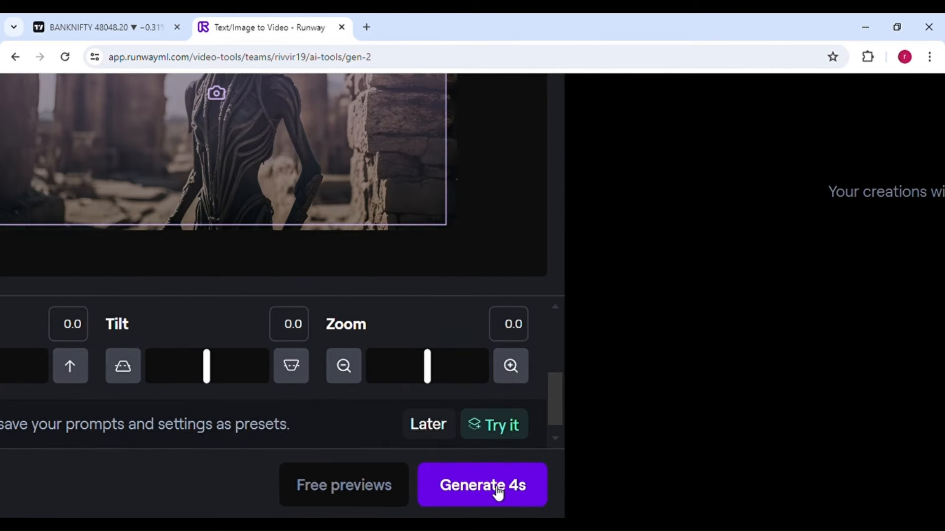
pyautogui.click(482, 485)
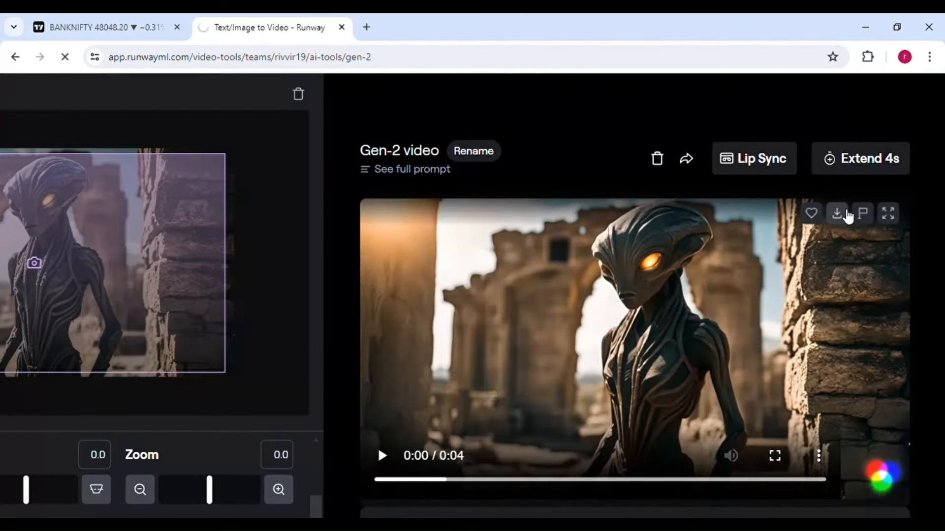
pyautogui.moveTo(875, 163)
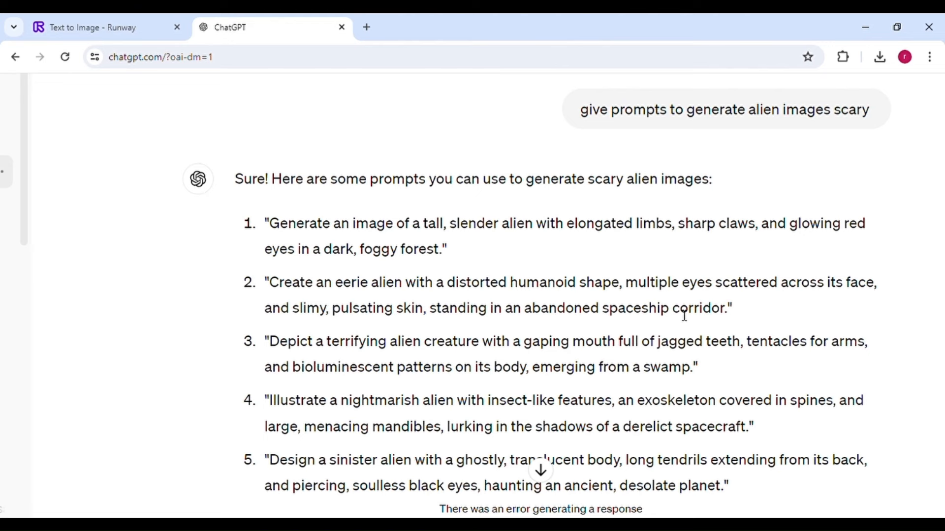
# Step: Take the eerie alien prompt from ChatGPT into Text to Image and browse the generated images
pyautogui.moveTo(266, 282); pyautogui.dragTo(730, 308)
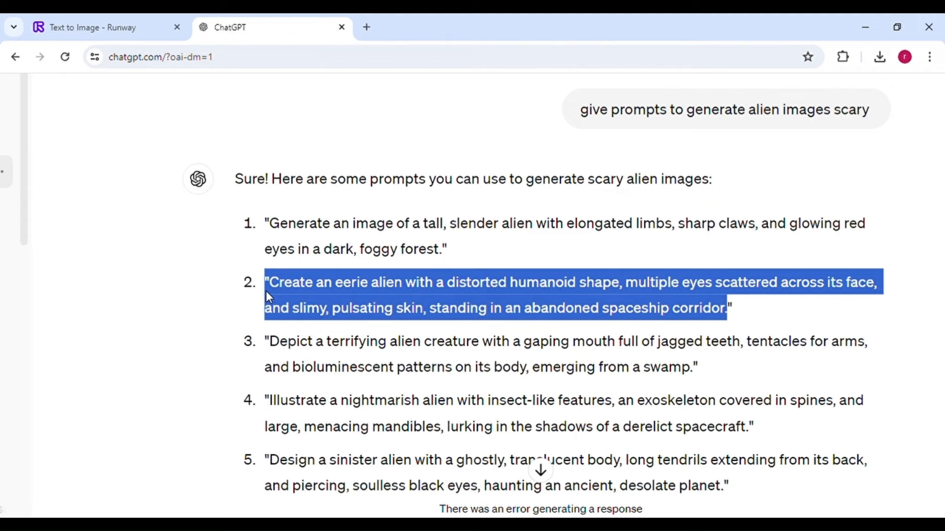
pyautogui.click(88, 28)
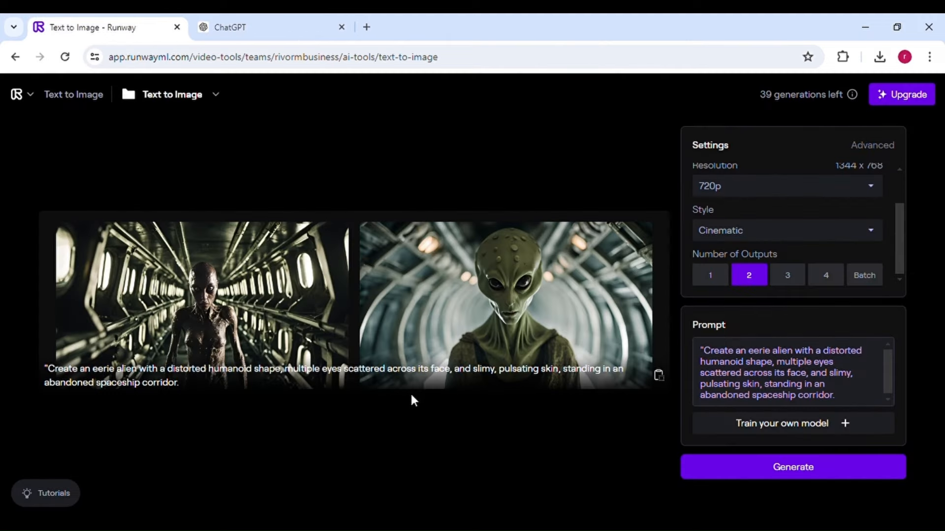
pyautogui.click(230, 27)
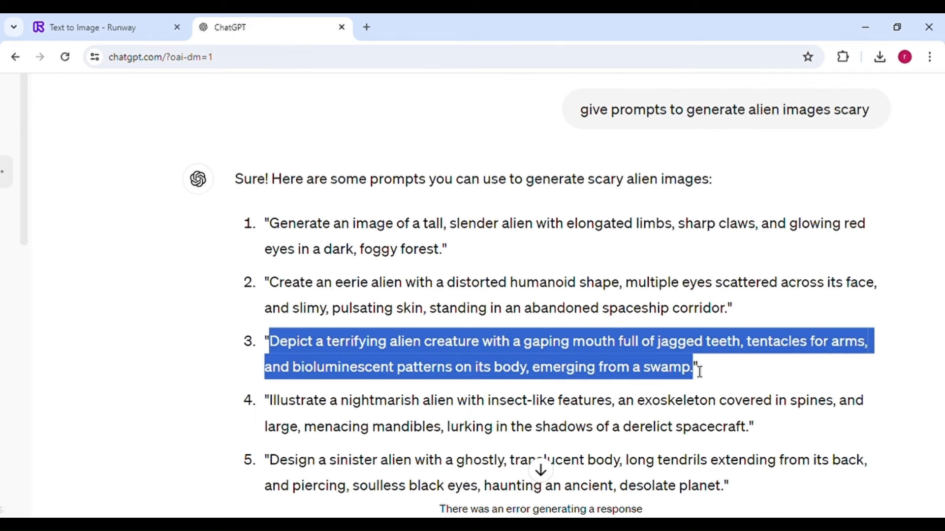
pyautogui.click(88, 28)
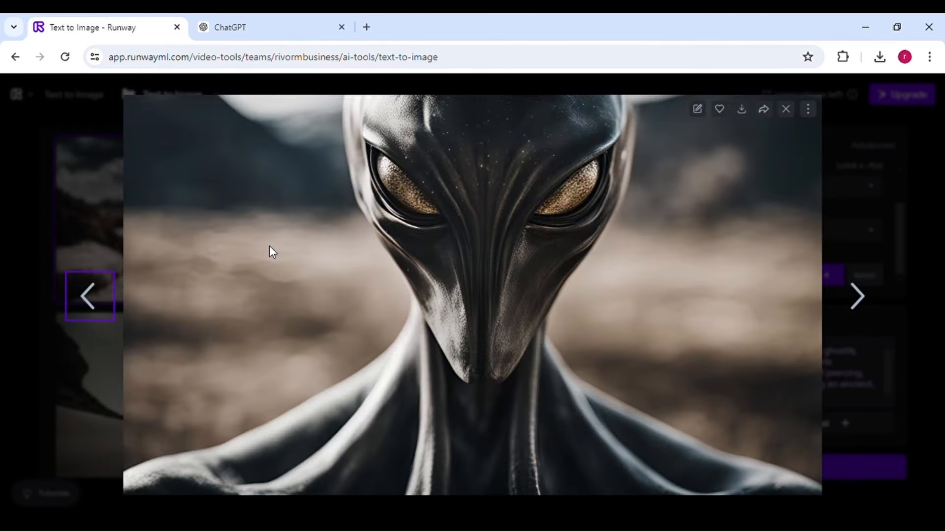
pyautogui.click(785, 109)
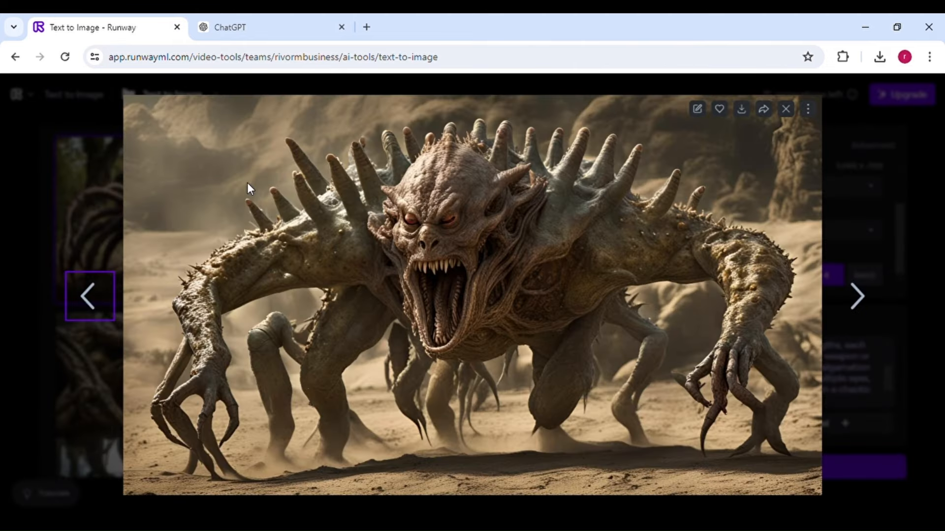
pyautogui.click(860, 297)
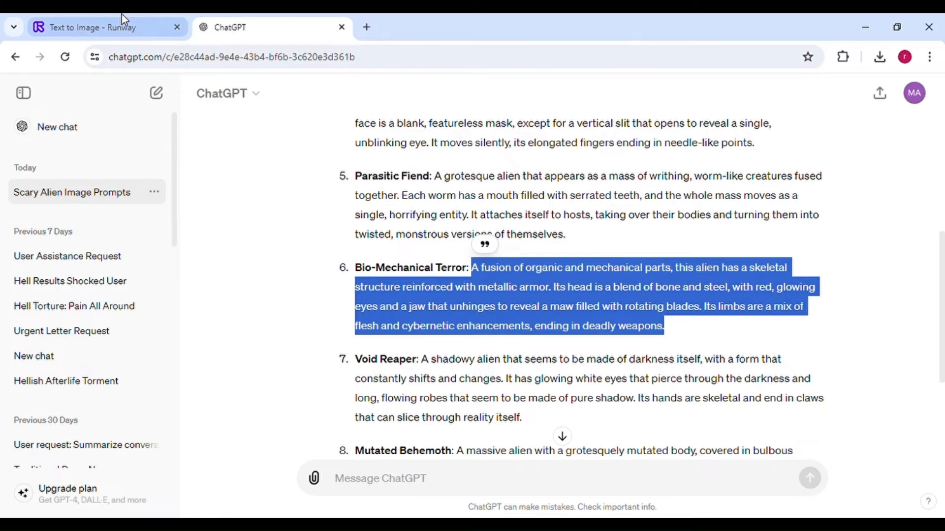
# Step: Review the worm-mass creature images in the viewer, then scroll the dashboard to the video tools
pyautogui.click(98, 27)
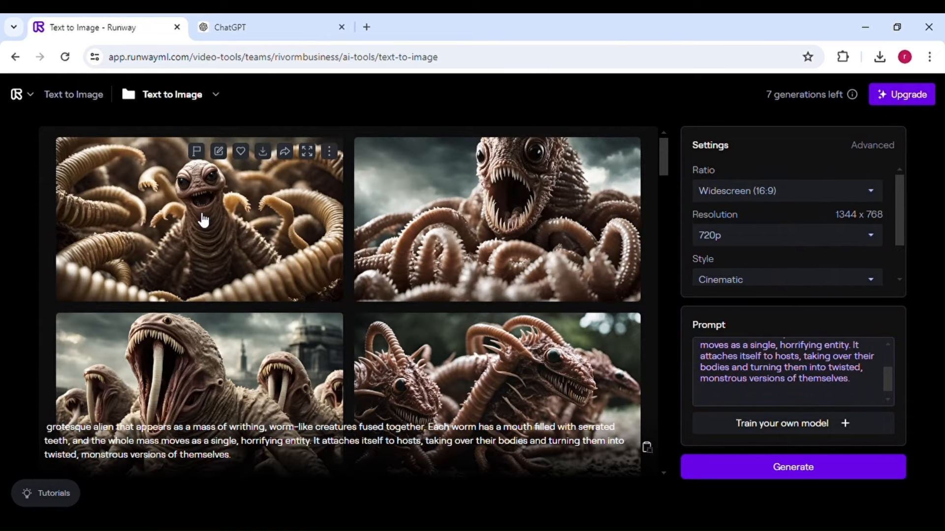
pyautogui.click(505, 223)
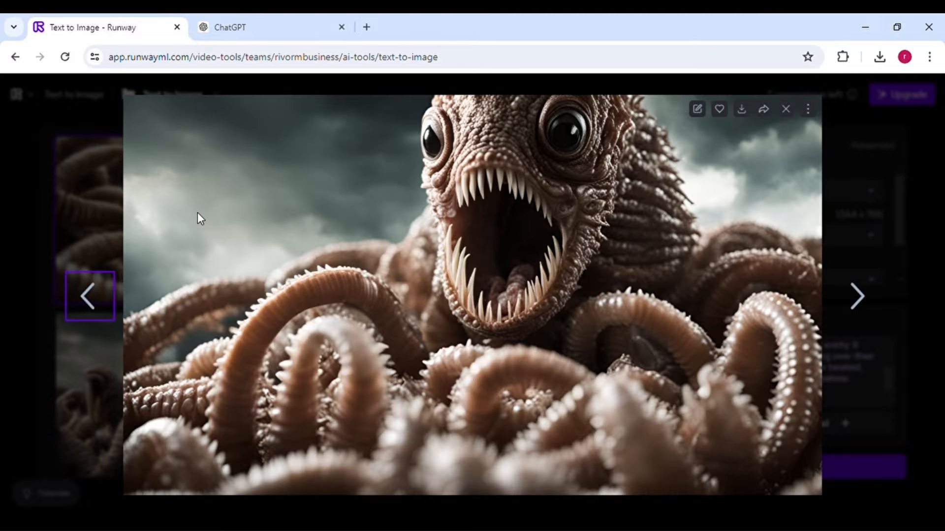
pyautogui.click(858, 296)
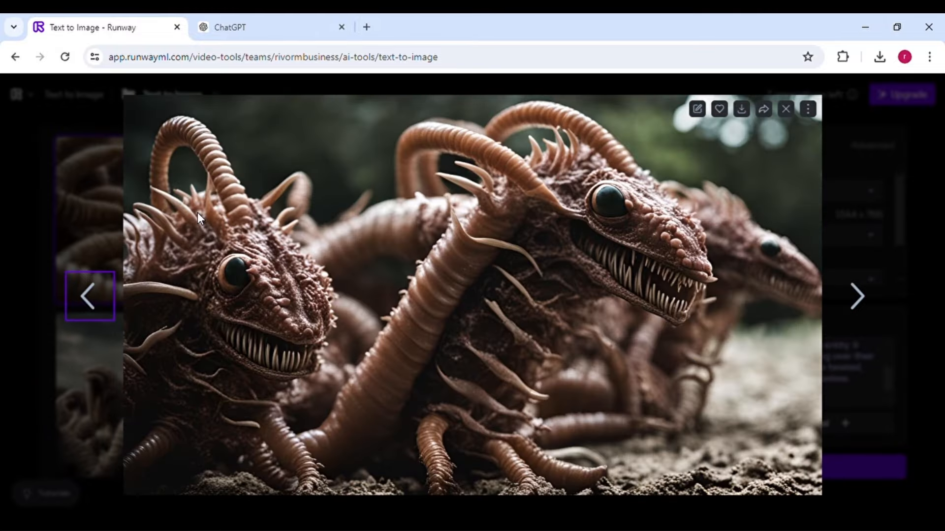
pyautogui.click(786, 109)
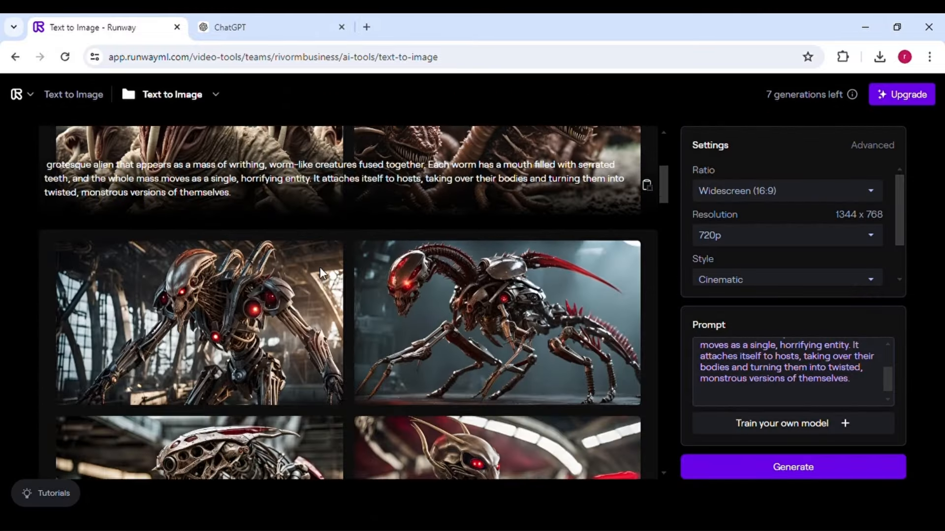
pyautogui.scroll(-3)
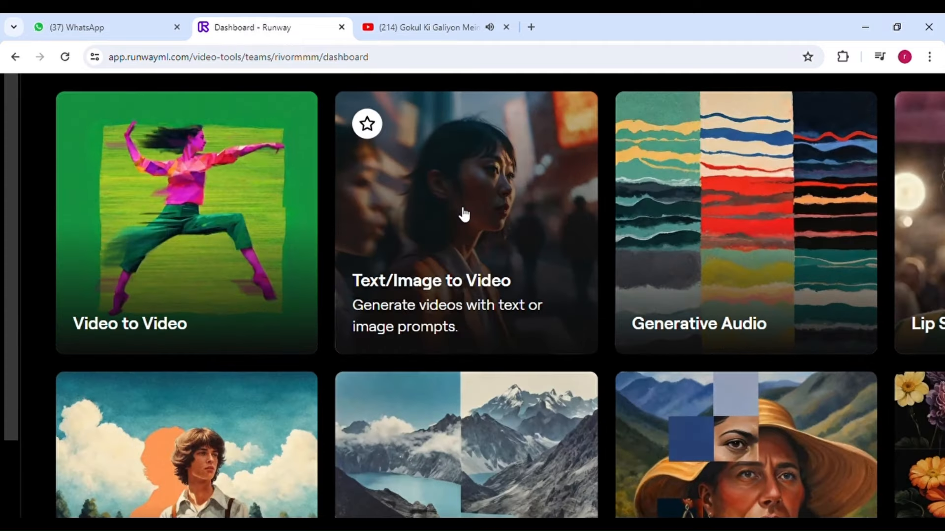
# Step: In Text/Image to Video, add 'scary roaming in water' to the sea monster prompt and start the 4s generation
pyautogui.click(464, 215)
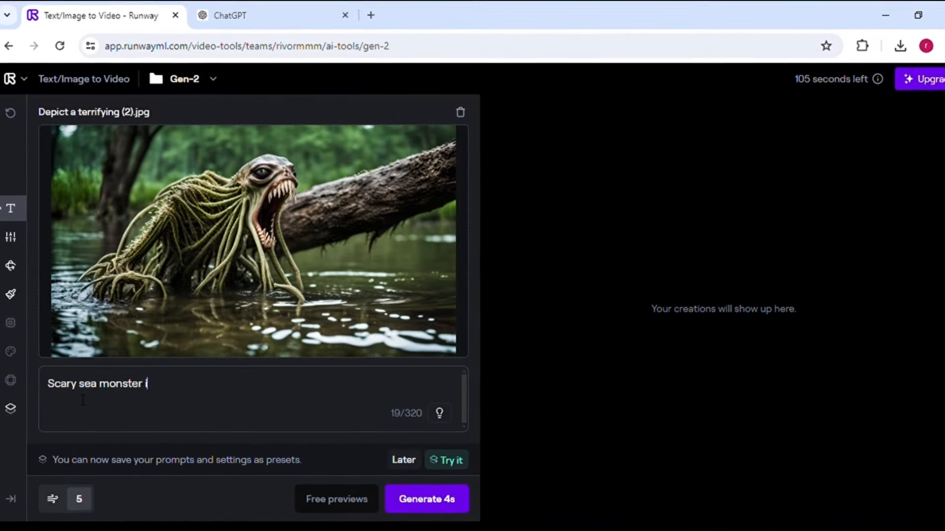
pyautogui.write('n water, scary roaming in water, scary')
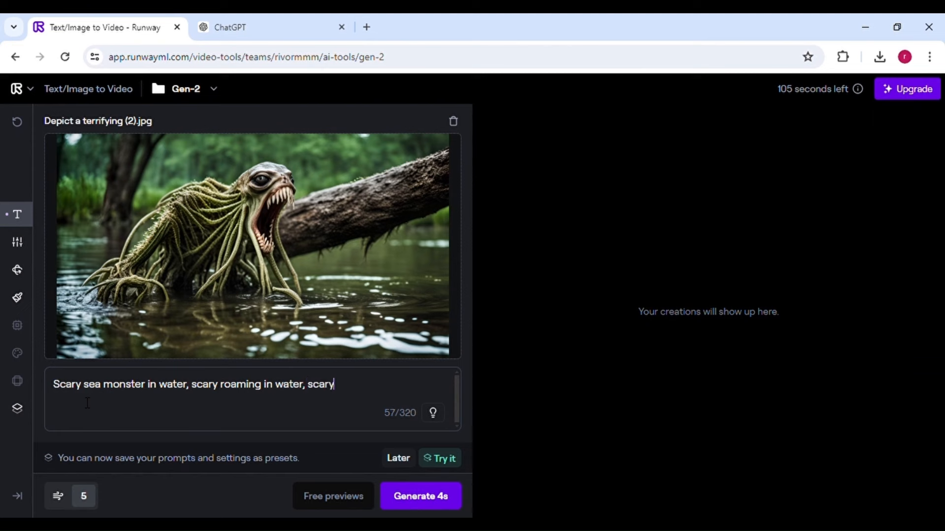
pyautogui.click(421, 496)
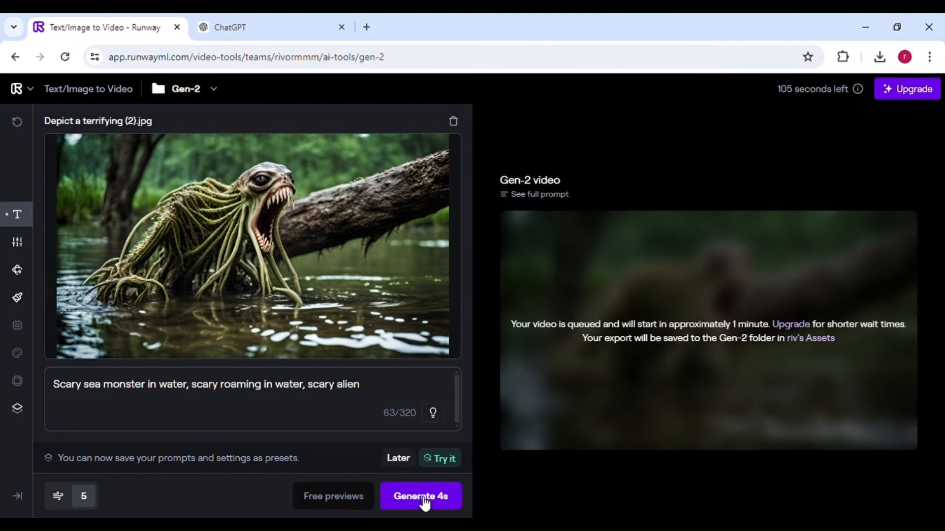
pyautogui.moveTo(754, 340)
pyautogui.write('scary creature from another planet paniciki')
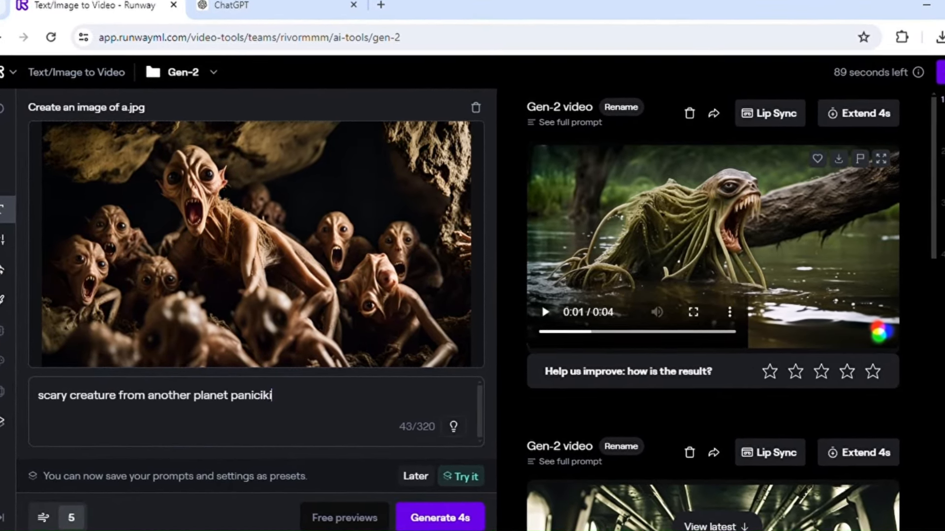
# Step: Finish the 'moving, scary aliens, terrifying' prompt, generate it, then write 'dangerous octopus like alien' for the next clip
pyautogui.write('ng, moving, scary aliens')
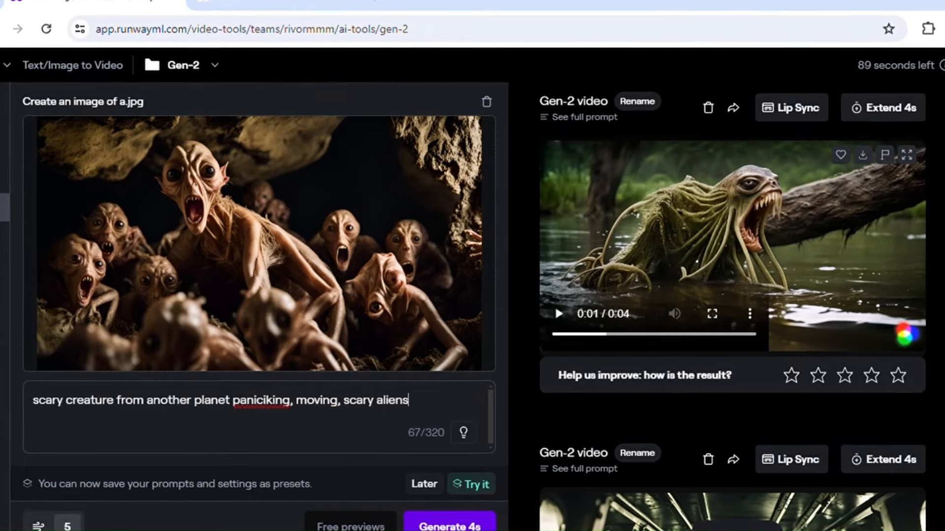
pyautogui.write(', terrifying')
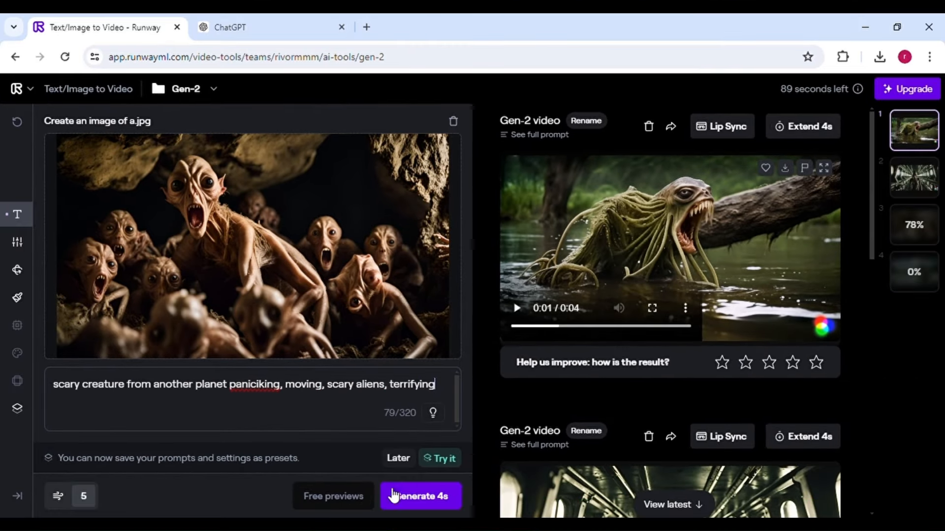
pyautogui.click(914, 177)
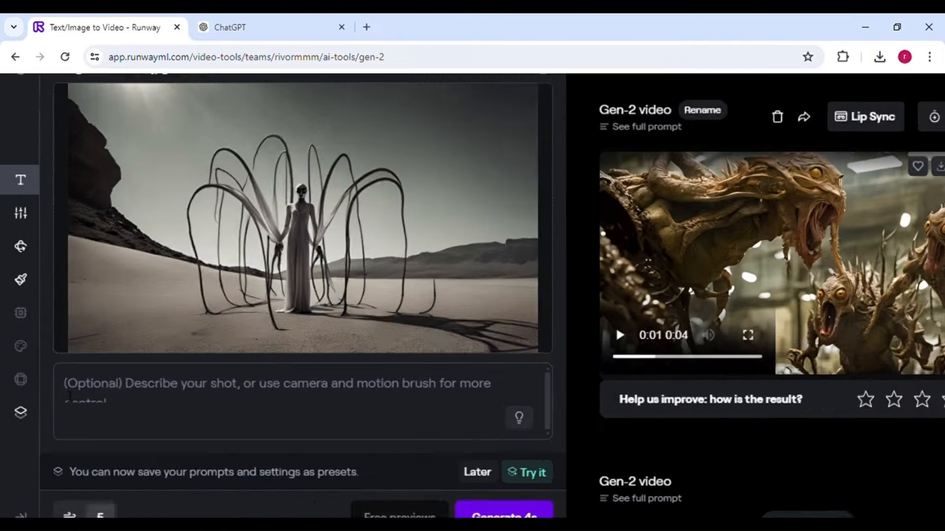
pyautogui.write('dangerous octopus like alien')
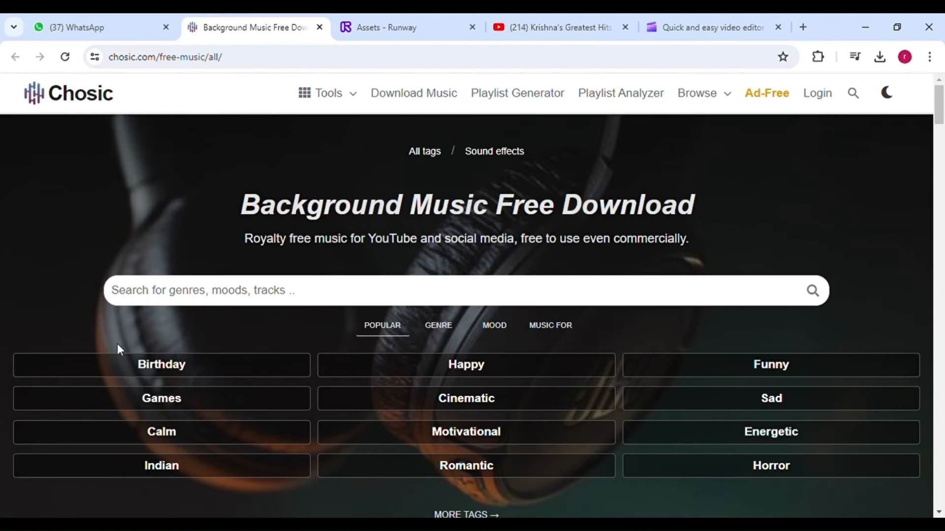
pyautogui.moveTo(521, 453)
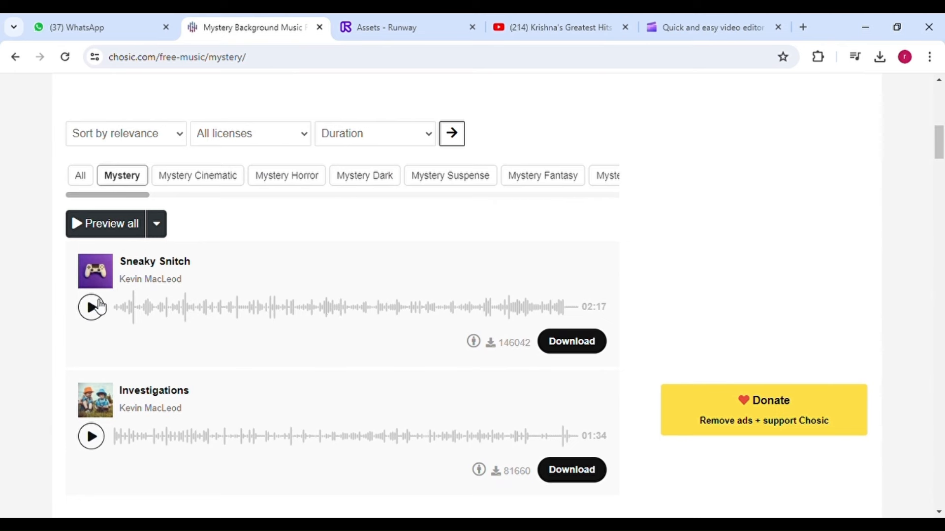
# Step: Preview the Sneaky Snitch and Investigations tracks and scroll down toward Shadows And Dust
pyautogui.click(90, 307)
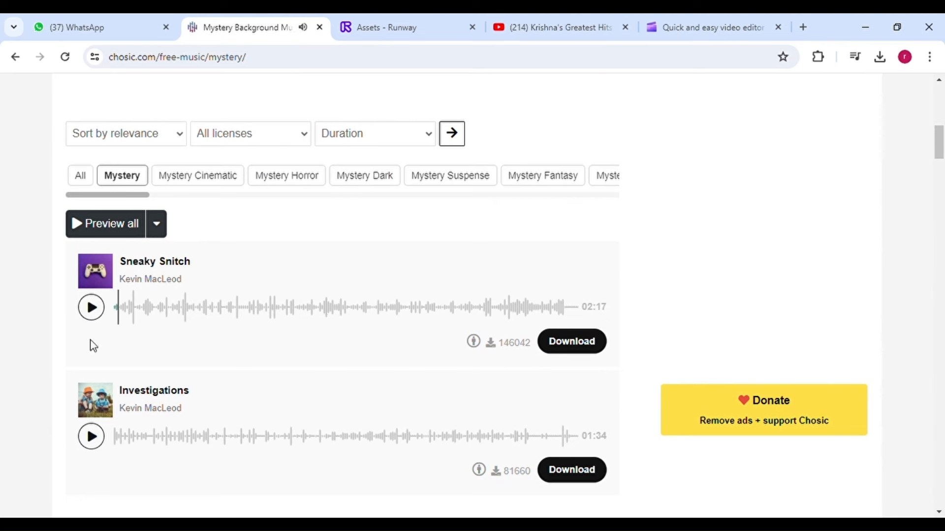
pyautogui.click(91, 439)
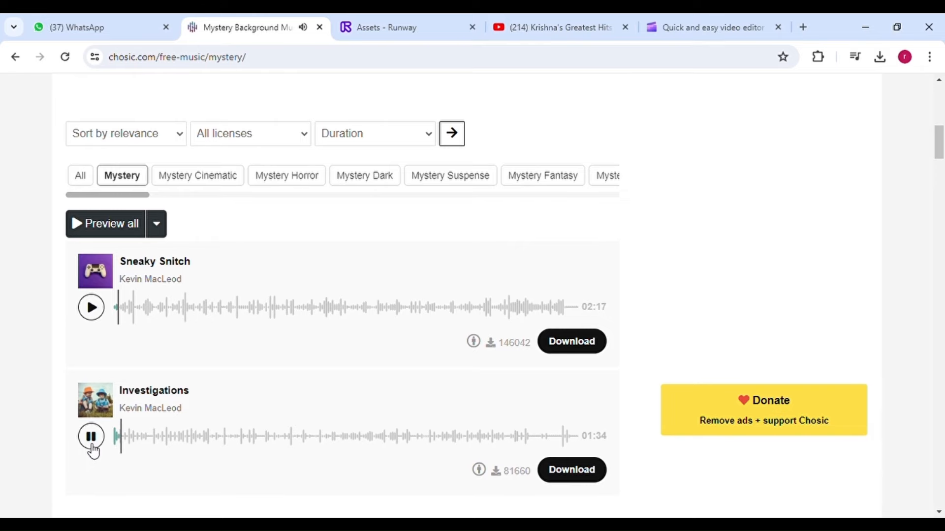
pyautogui.scroll(-3)
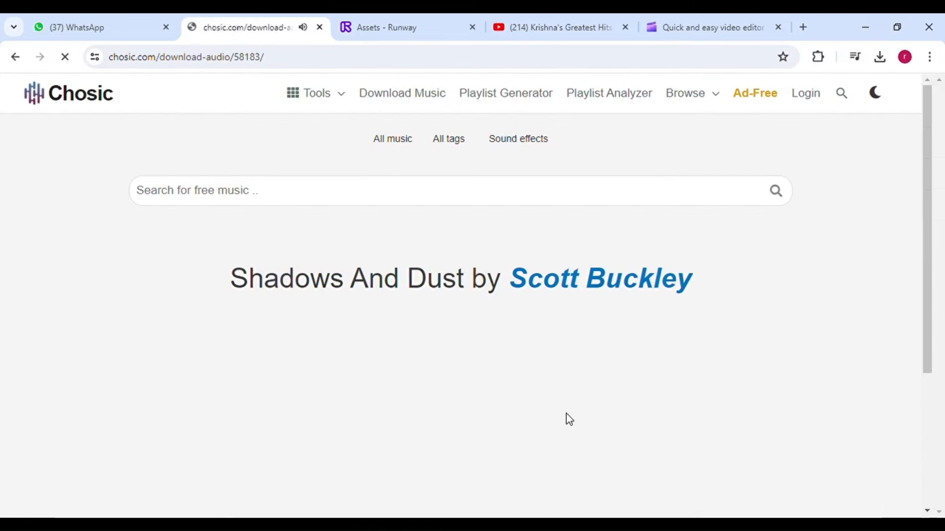
pyautogui.scroll(-3)
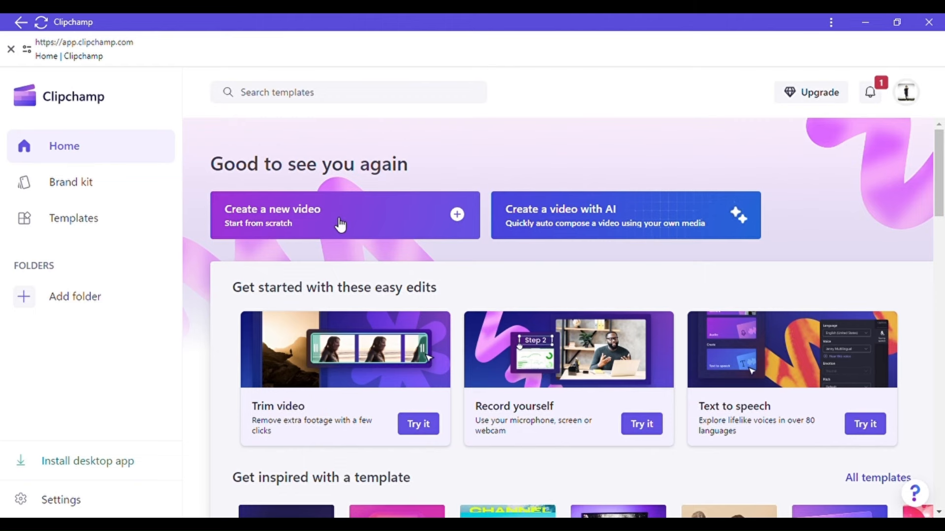
# Step: Start a new Clipchamp video project and sign in to the editor
pyautogui.click(340, 221)
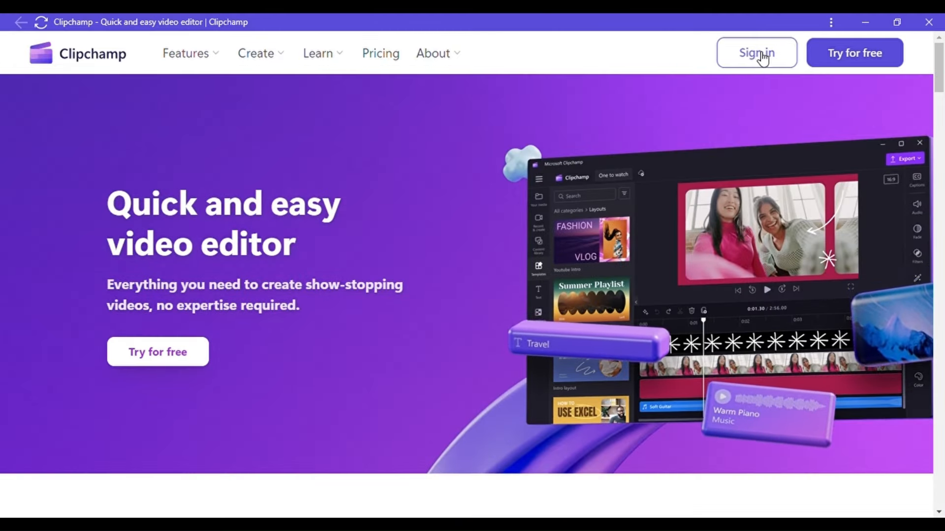
pyautogui.click(756, 52)
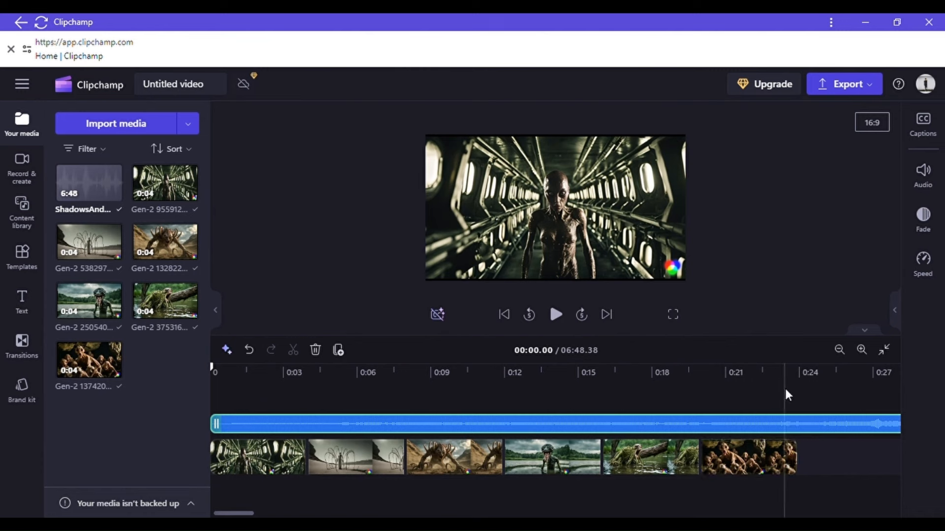
# Step: Select the Shadows And Dust music track beneath the six alien Gen-2 clips
pyautogui.click(663, 428)
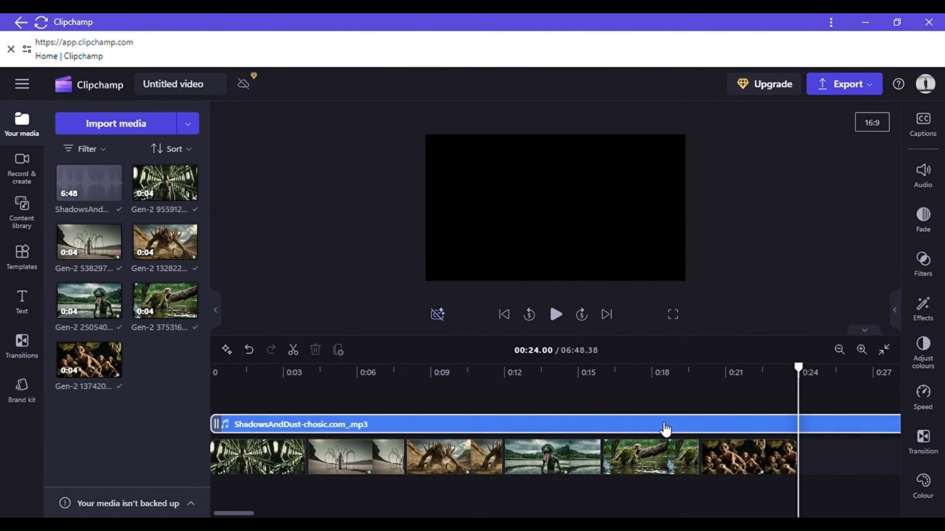